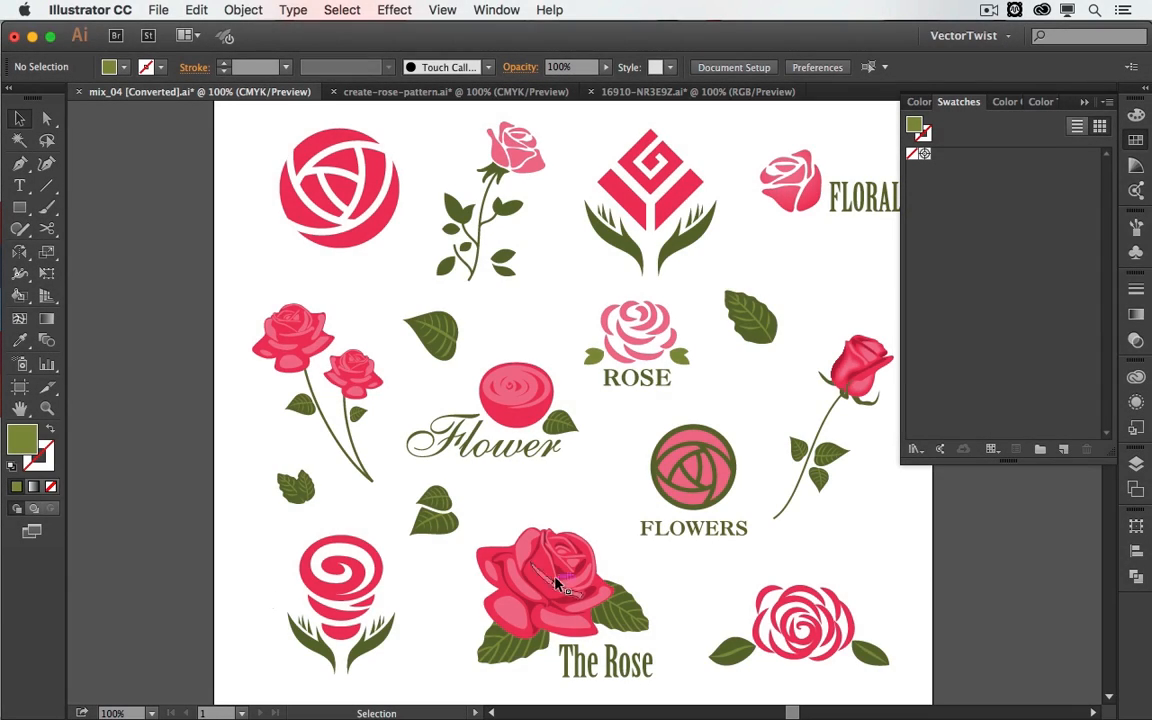
Copy the large pink rose and bring it into the create-rose-pattern.ai document.
click(560, 584)
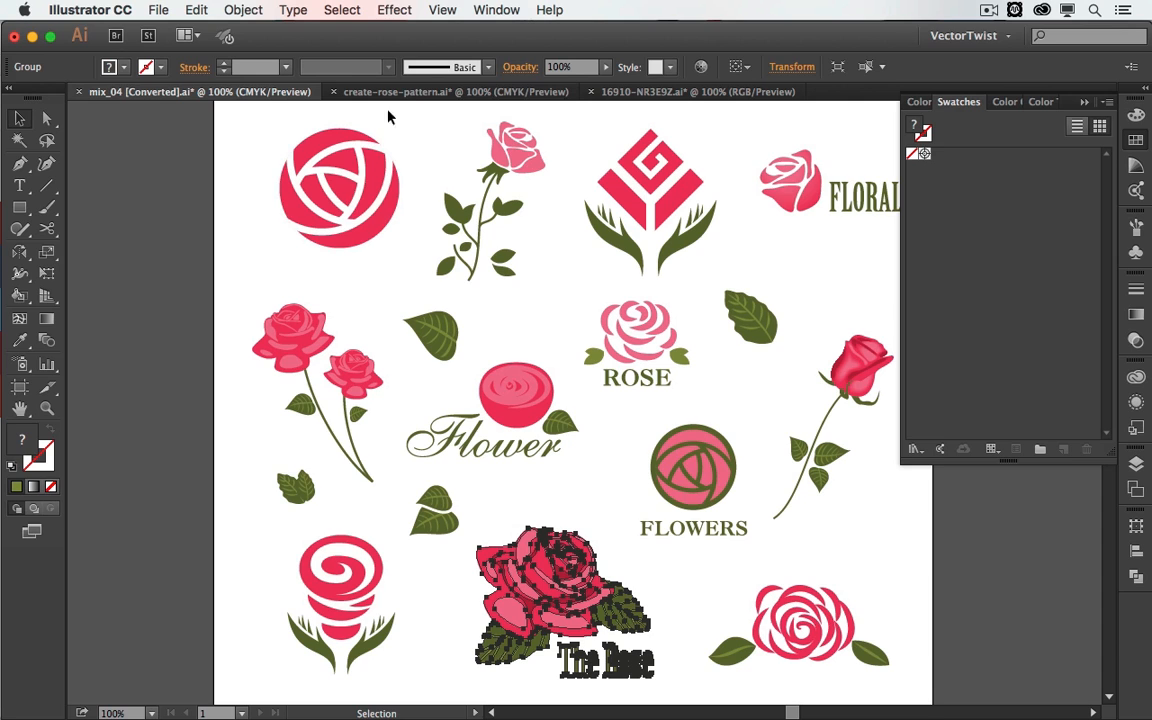
click(456, 92)
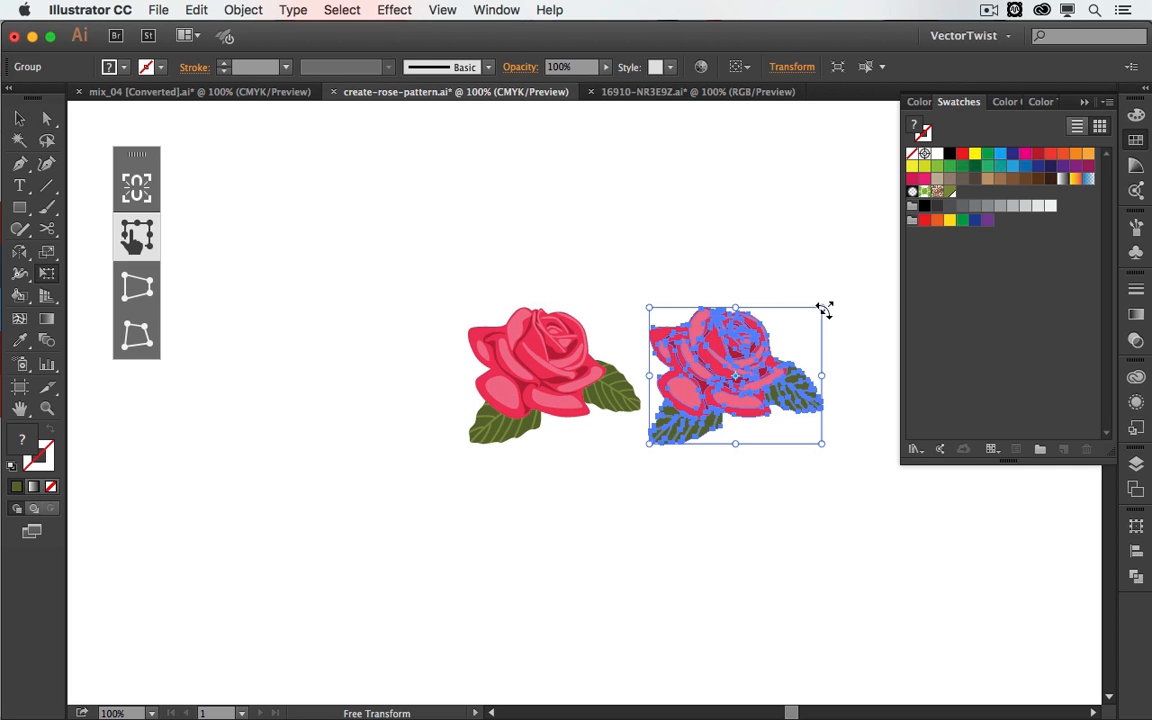
Scale rose copies smaller and place four roses of varied size and rotation into a cluster.
drag(736, 376, 508, 504)
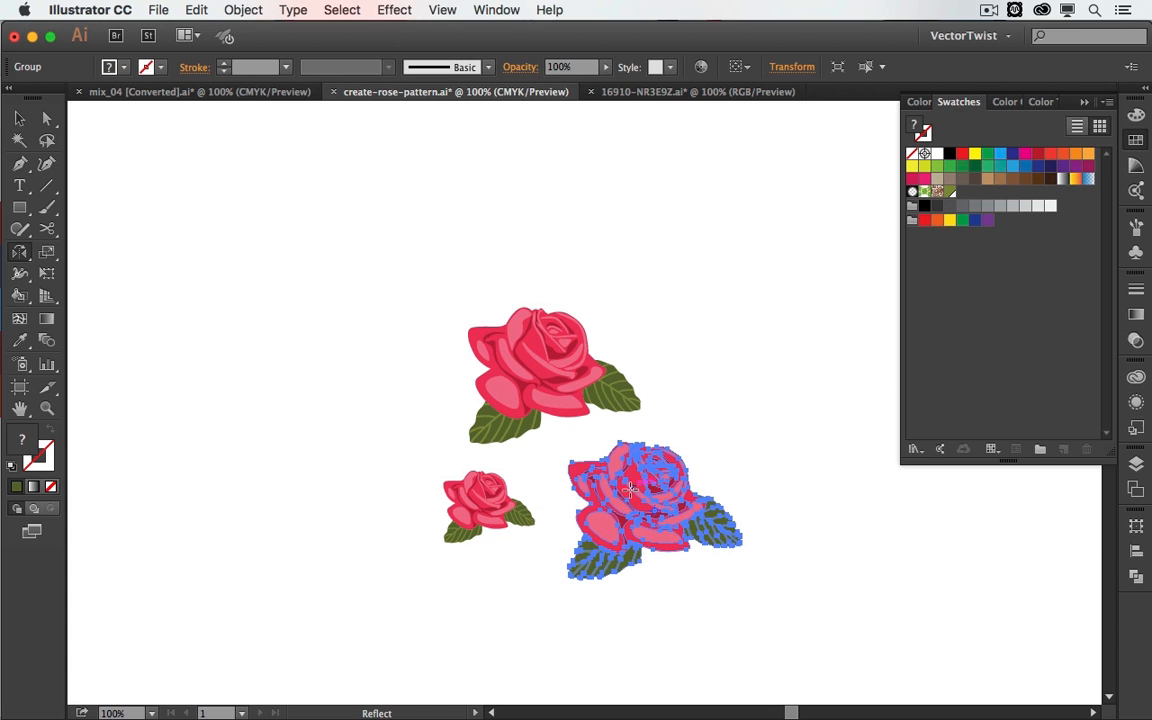
click(700, 418)
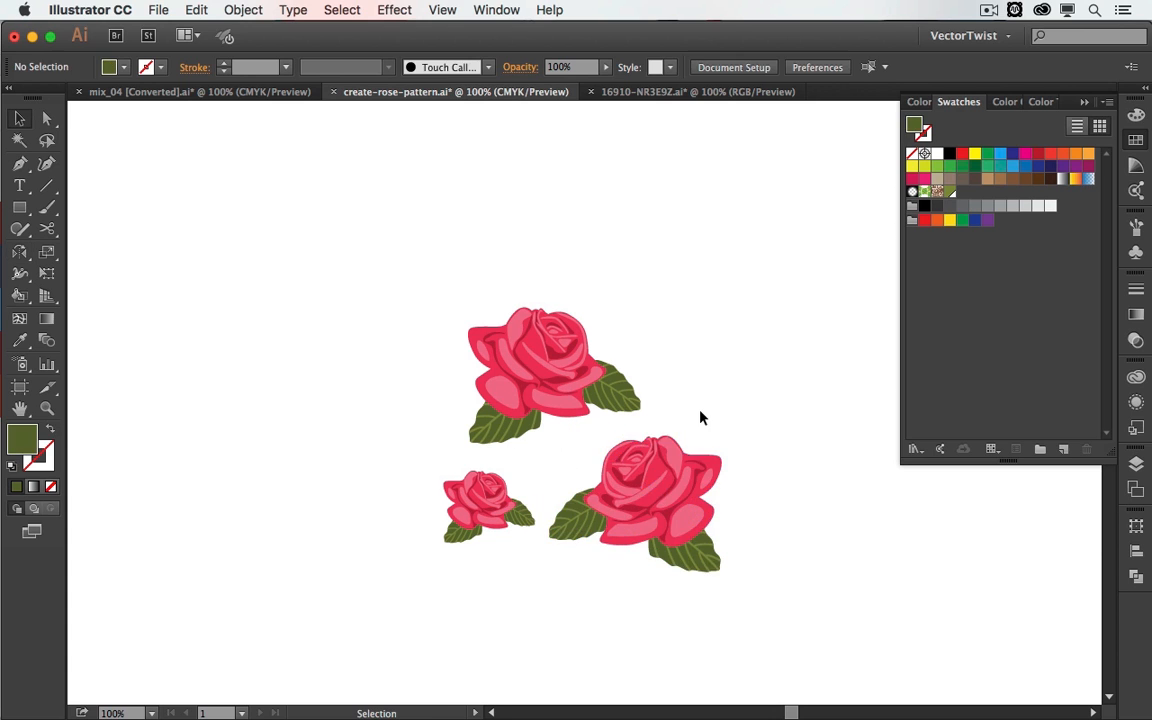
drag(490, 504, 496, 500)
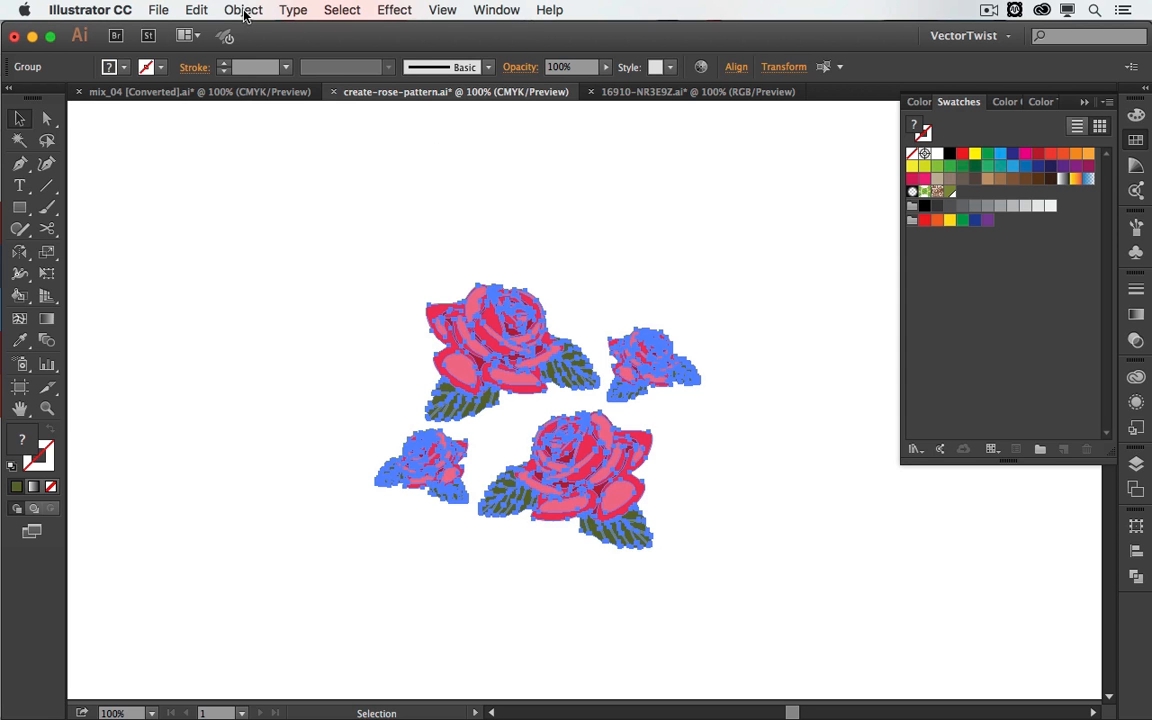
Make a pattern from the selected roses via Object > Pattern > Make and dismiss the notice.
click(244, 8)
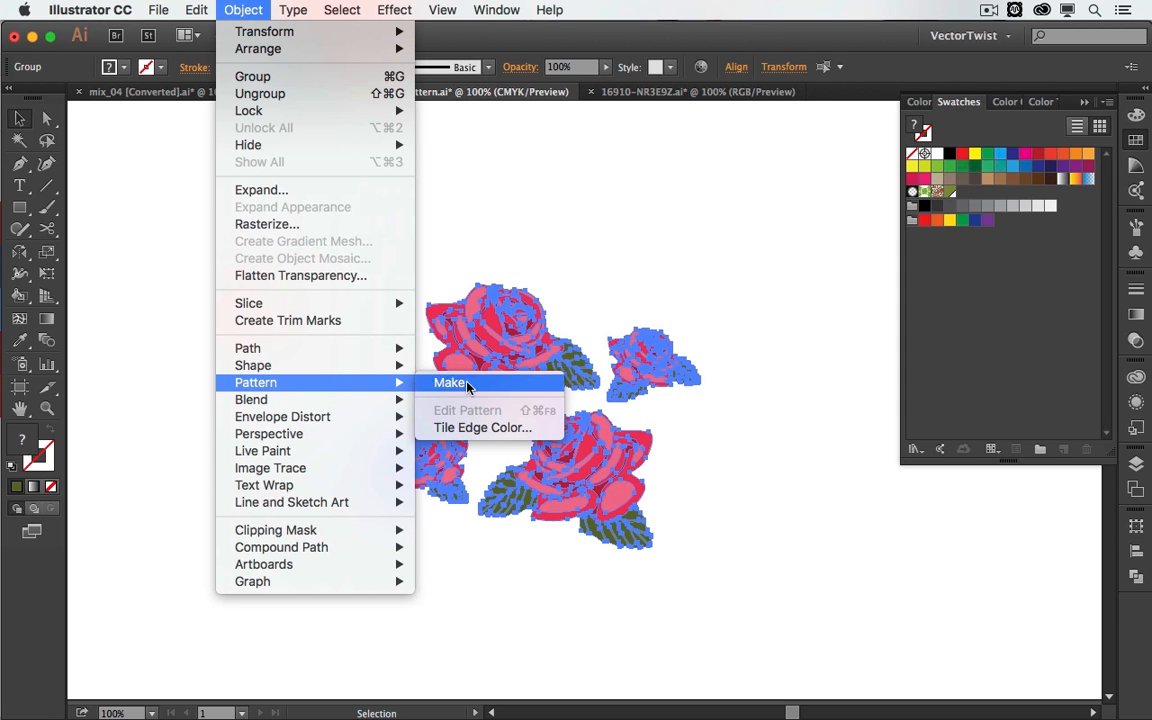
click(448, 382)
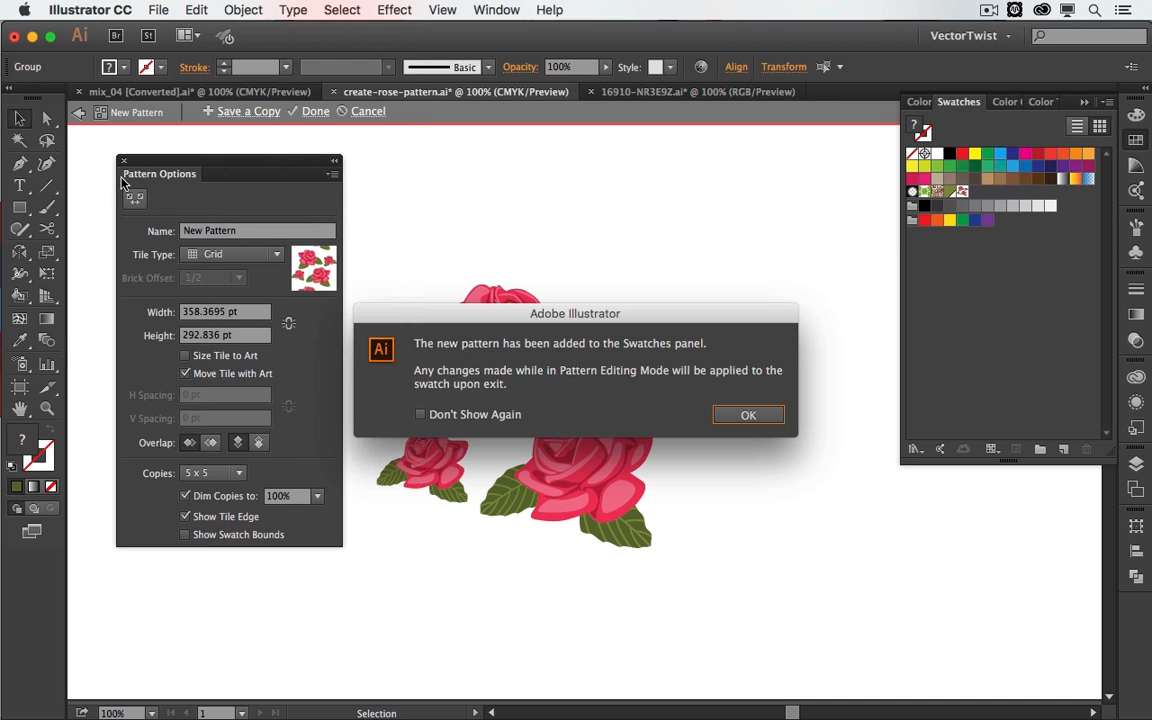
mouse_move(284, 156)
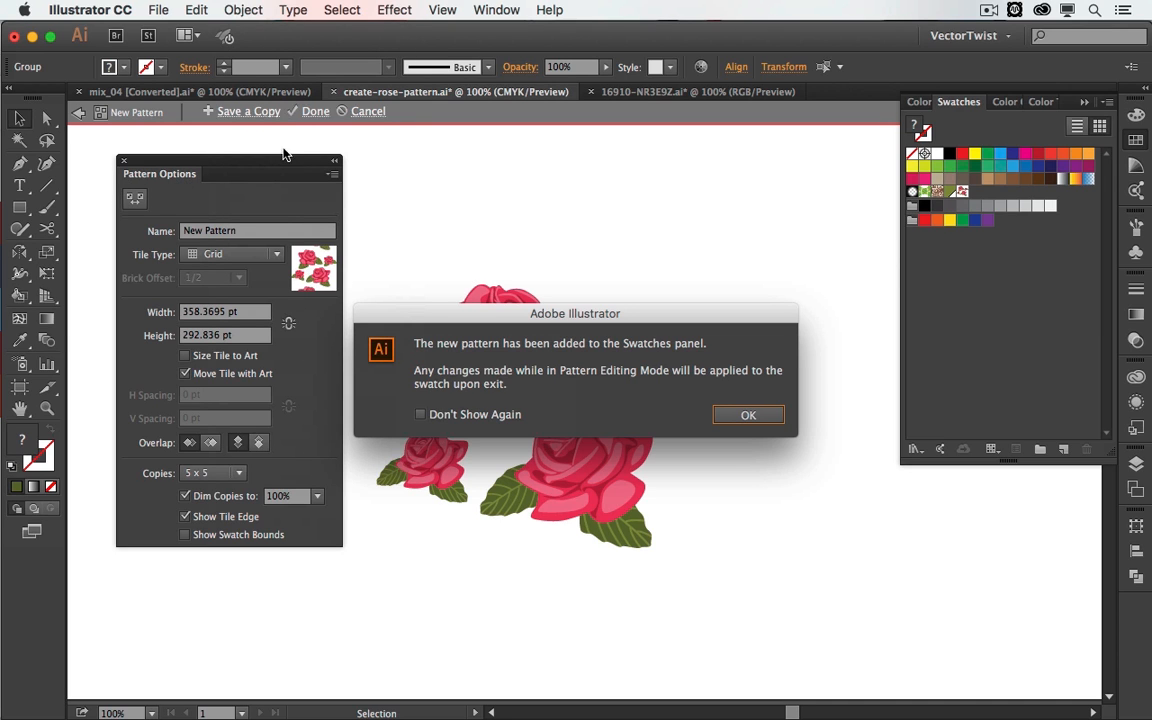
mouse_move(604, 368)
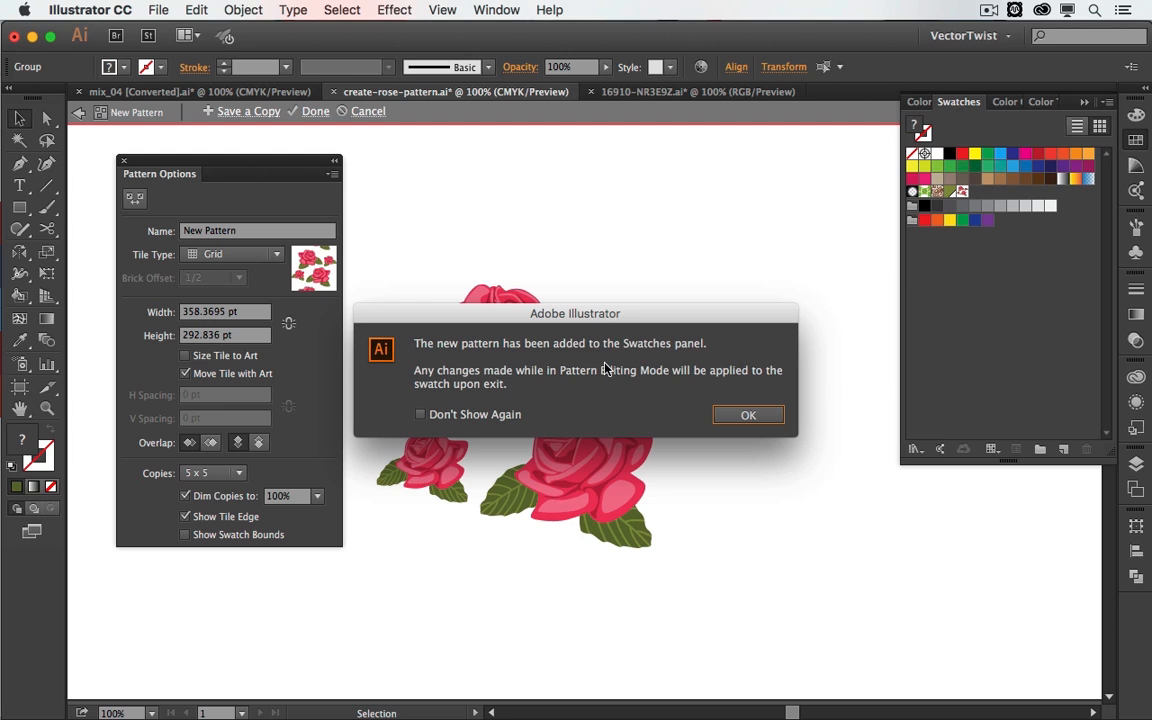
mouse_move(584, 360)
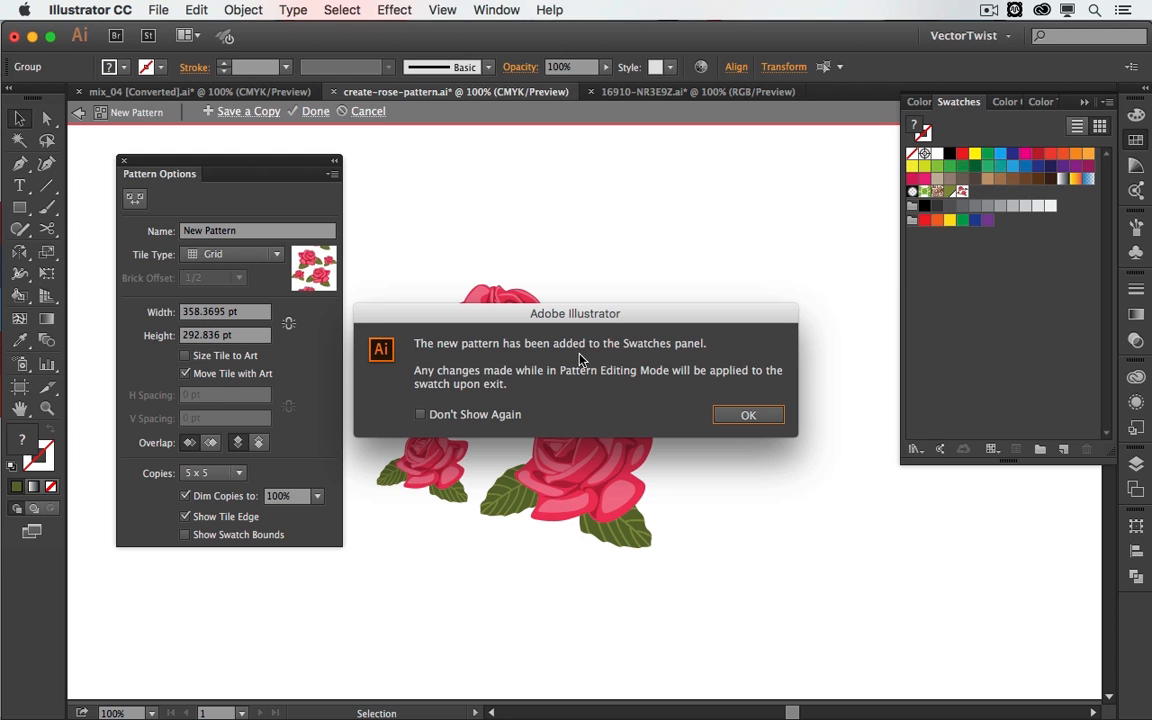
mouse_move(962, 196)
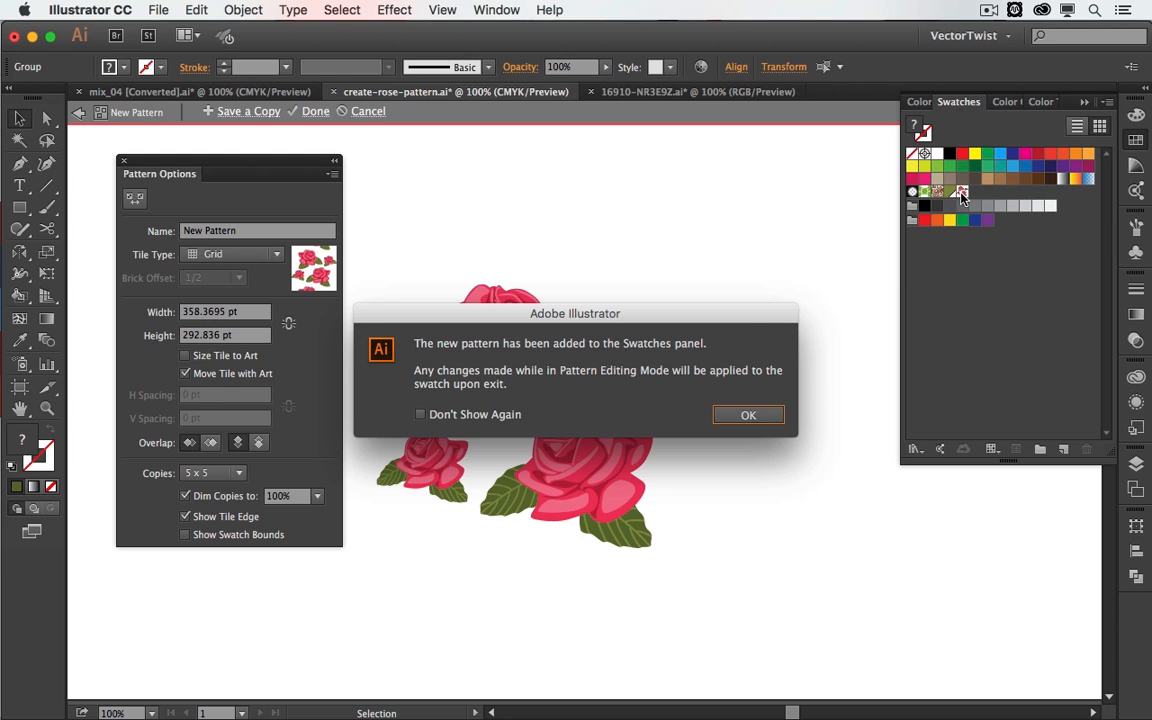
mouse_move(596, 356)
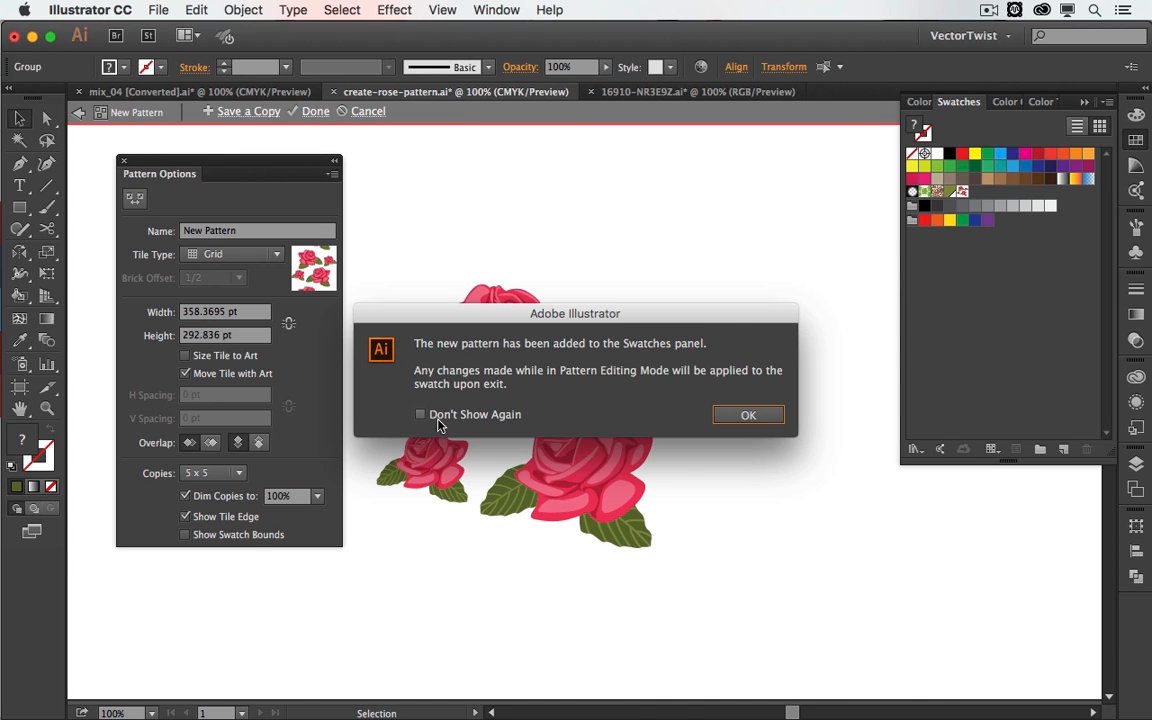
click(748, 414)
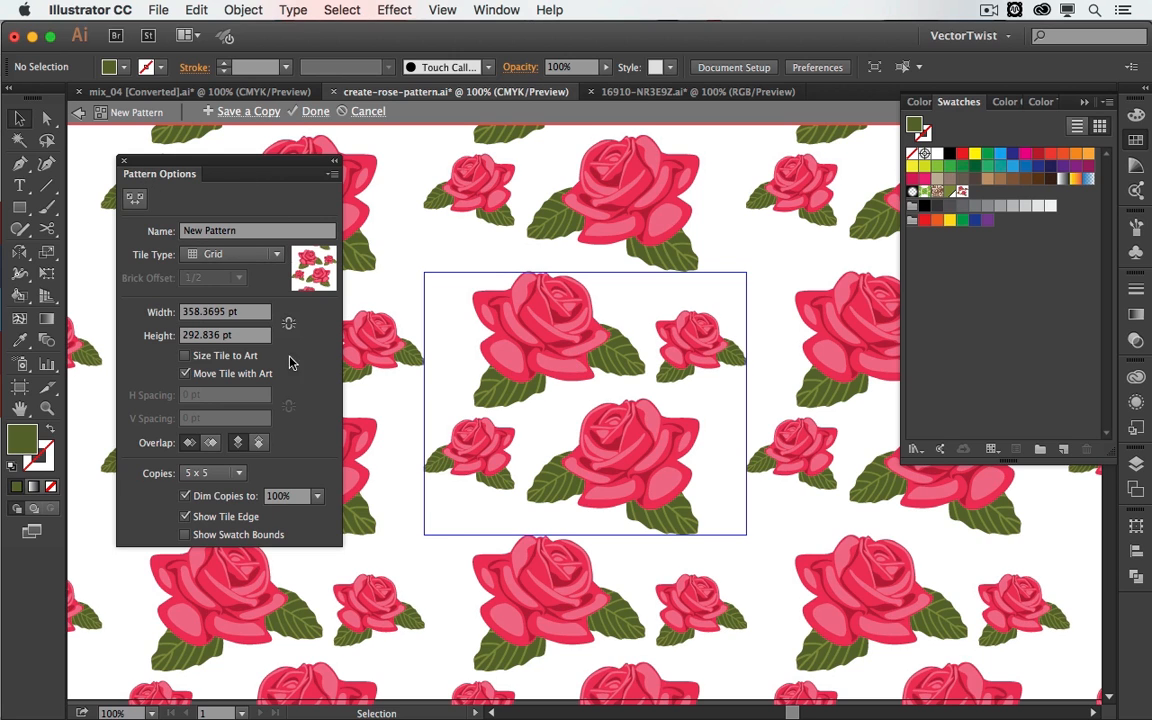
mouse_move(190, 240)
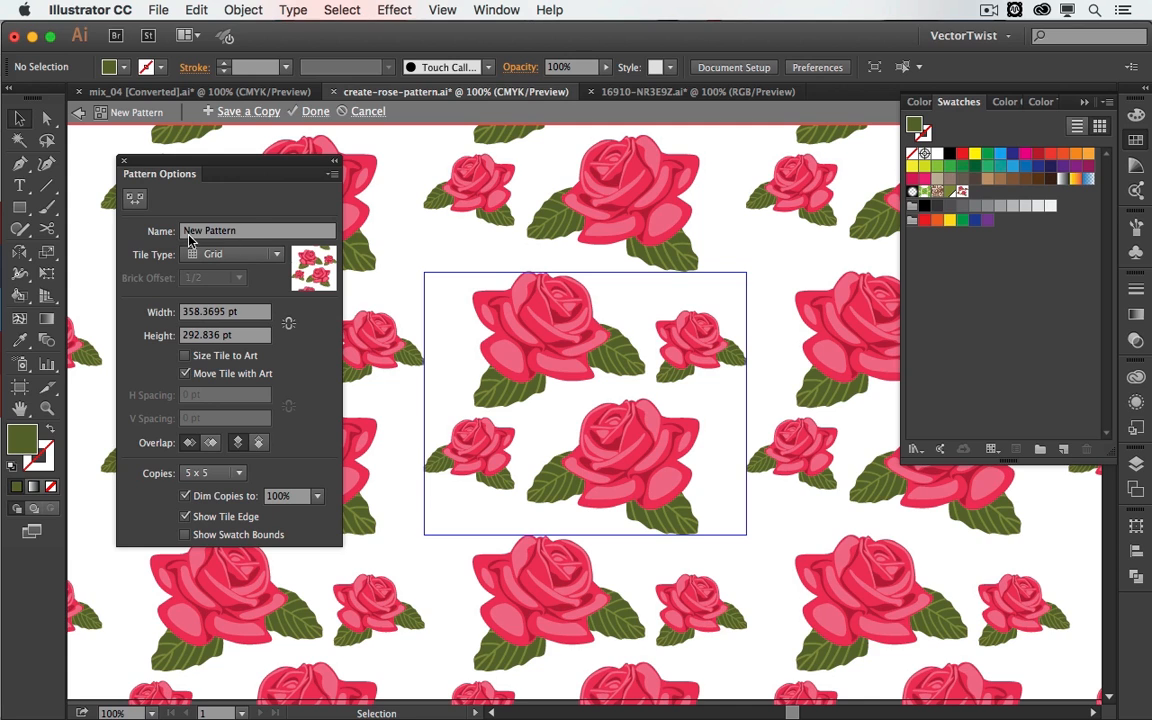
Name the pattern 'rose' and keep its Tile Type set to Grid.
text(rose)
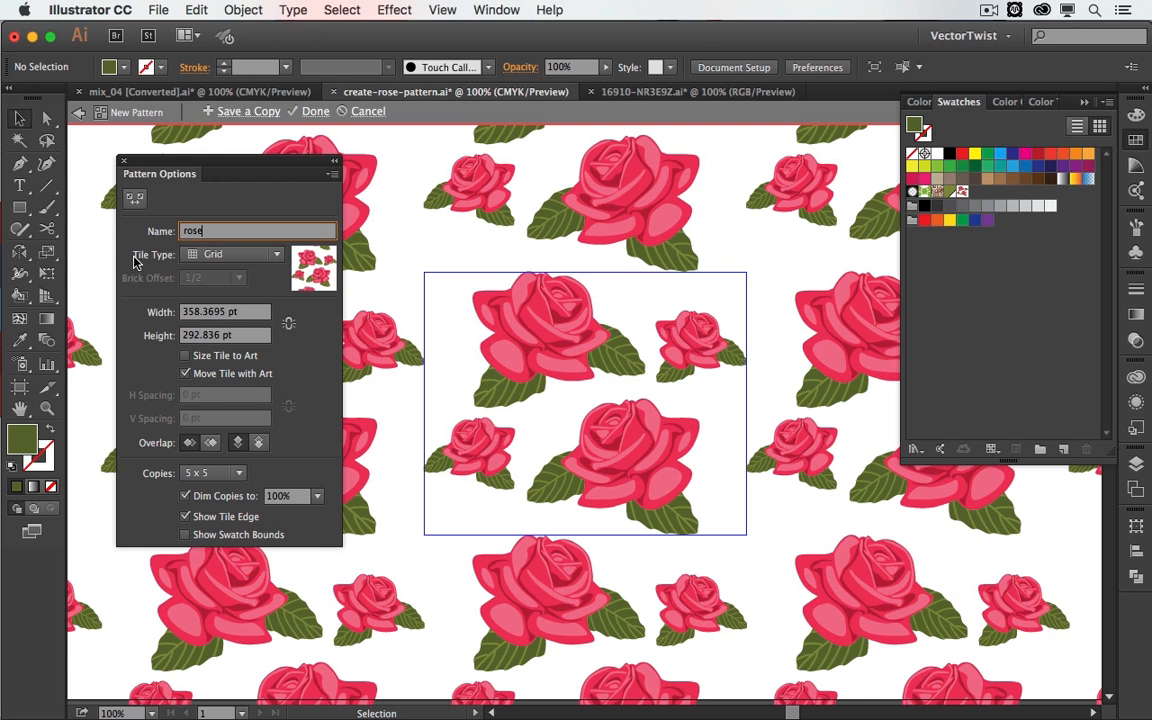
click(232, 252)
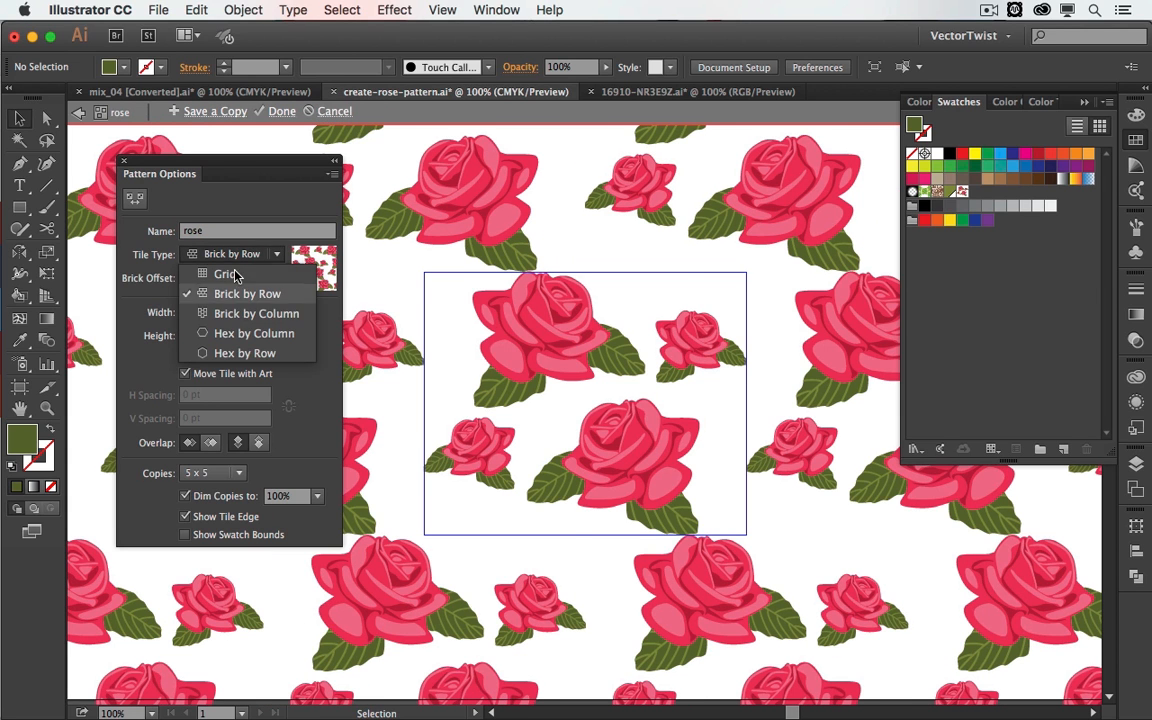
click(224, 274)
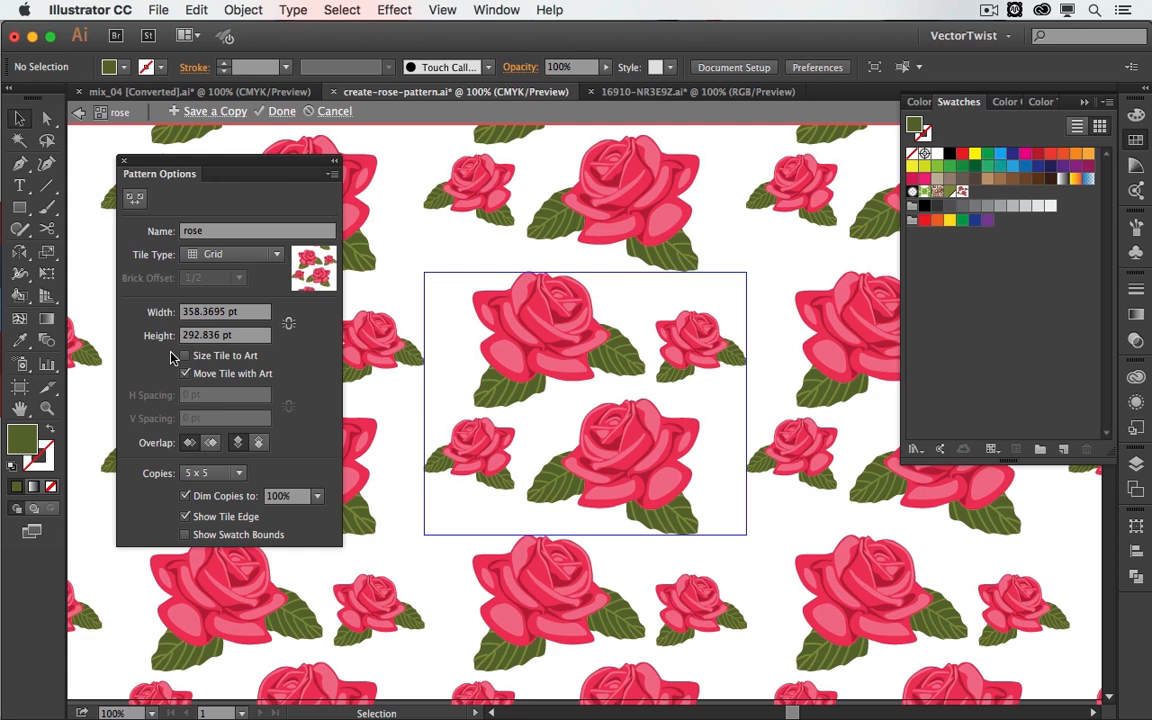
mouse_move(288, 324)
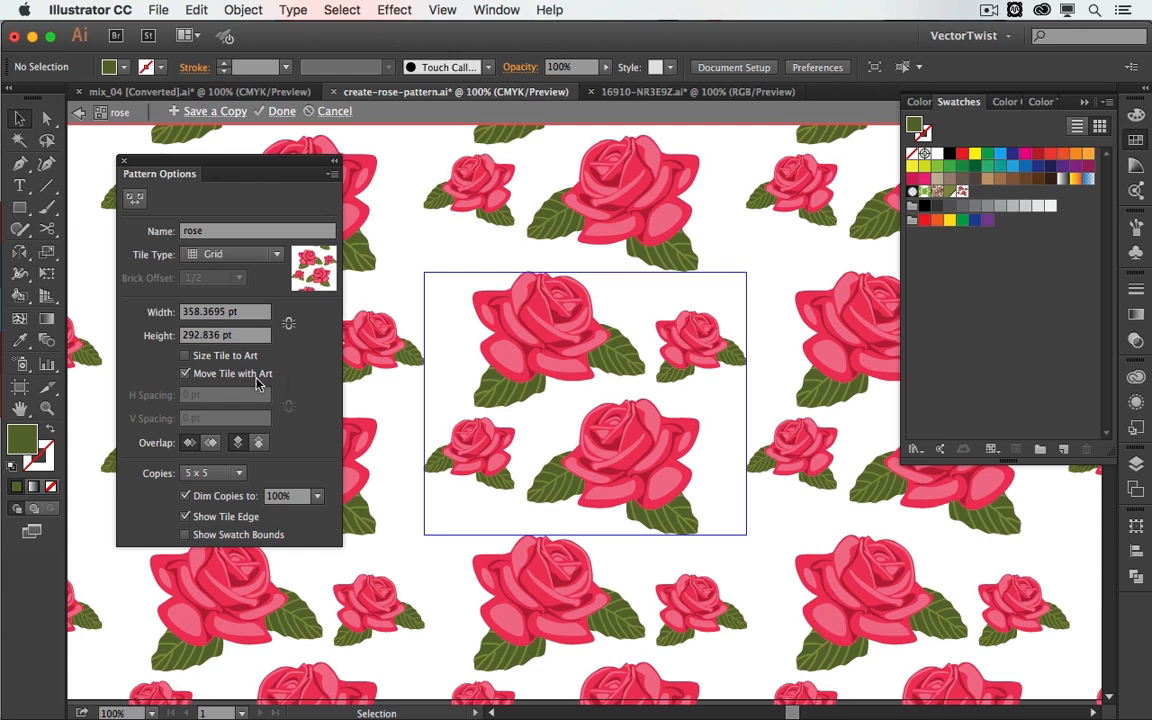
mouse_move(184, 364)
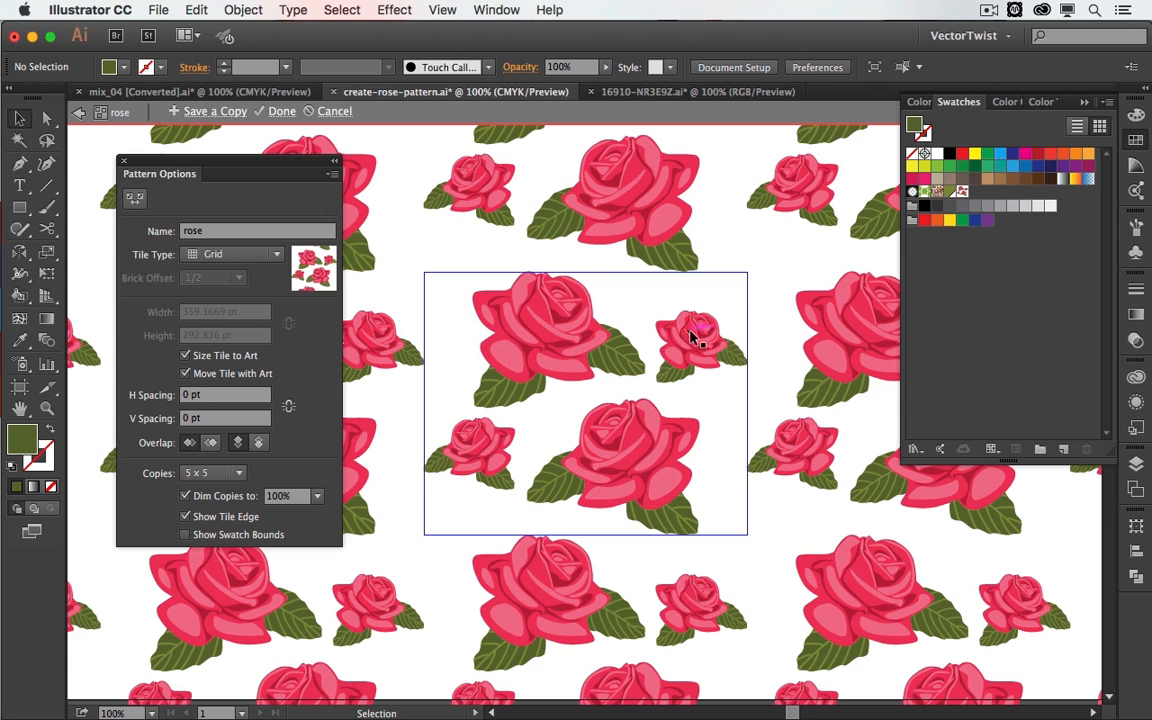
Uncheck Size Tile to Art so the tile can be set to 370 by 262.8 pt manually.
click(700, 344)
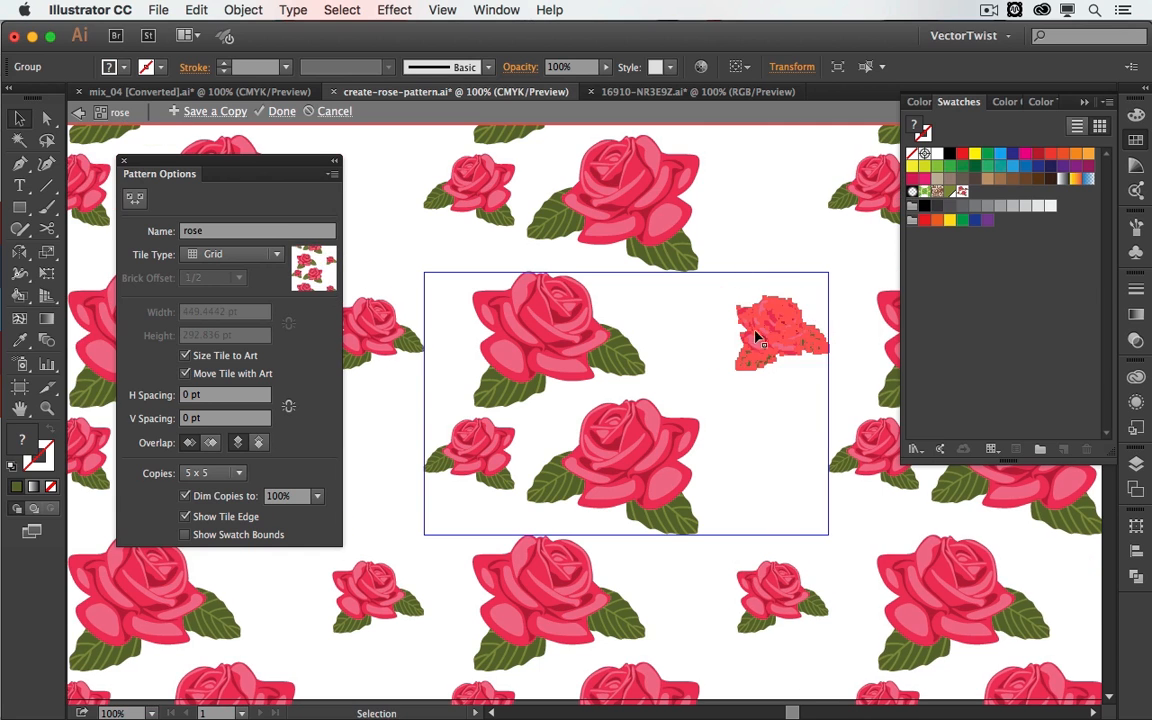
click(184, 356)
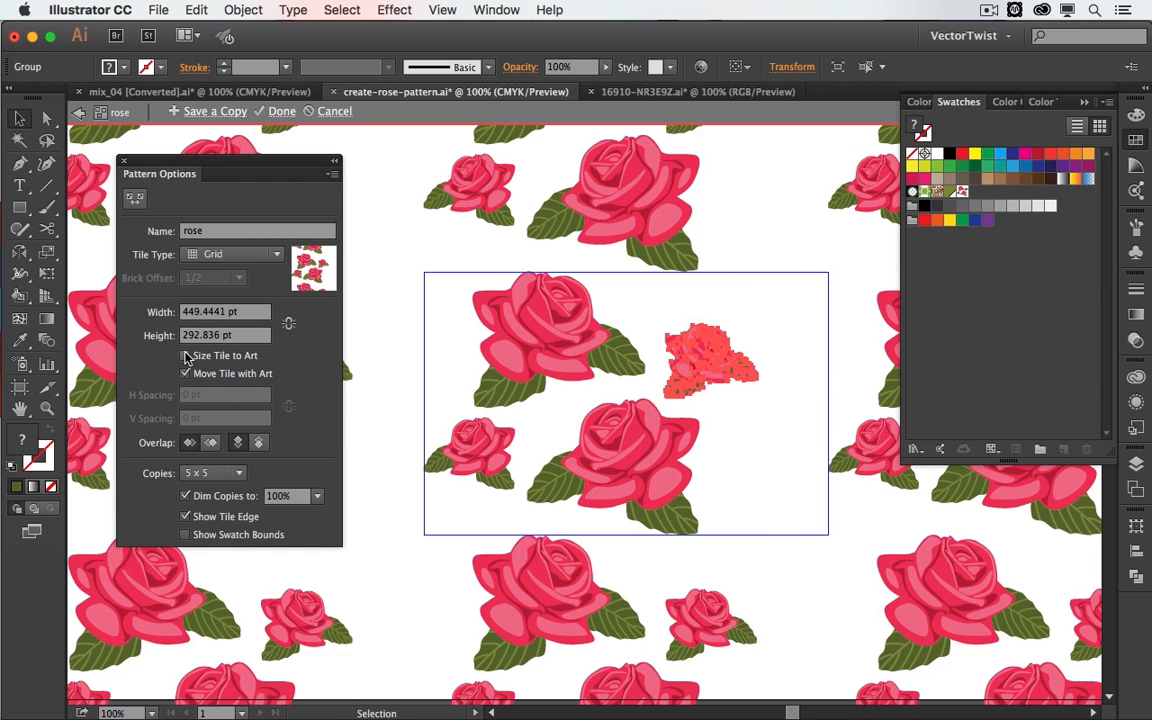
click(184, 356)
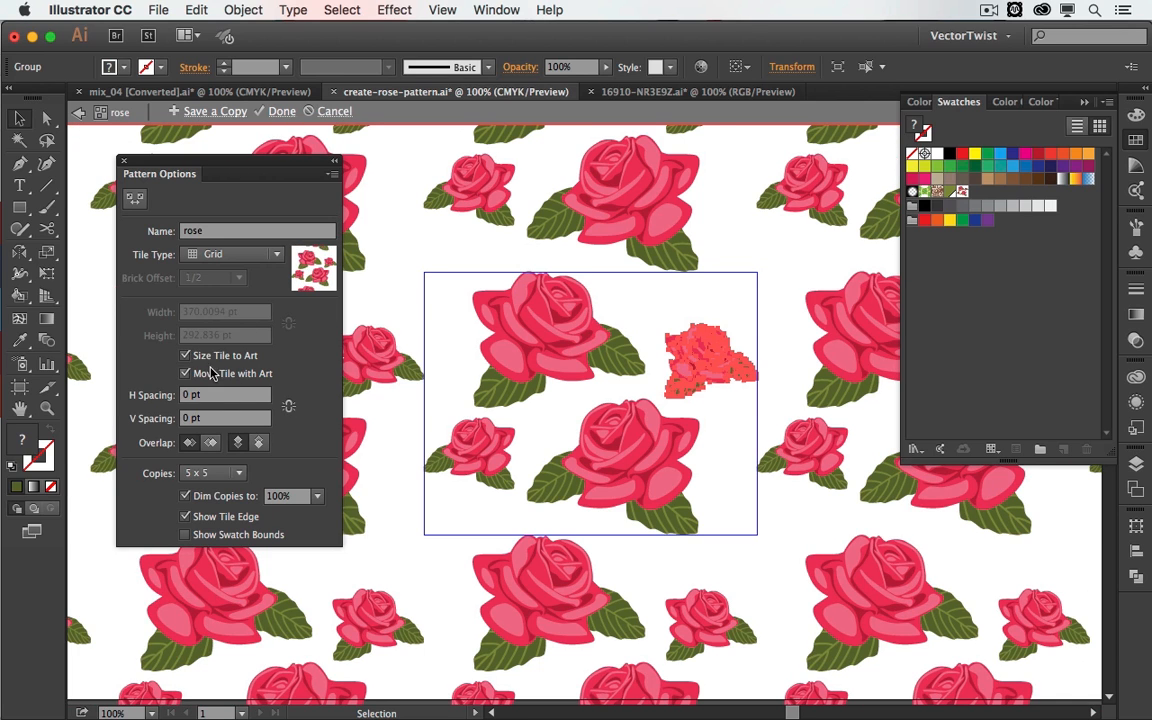
click(184, 356)
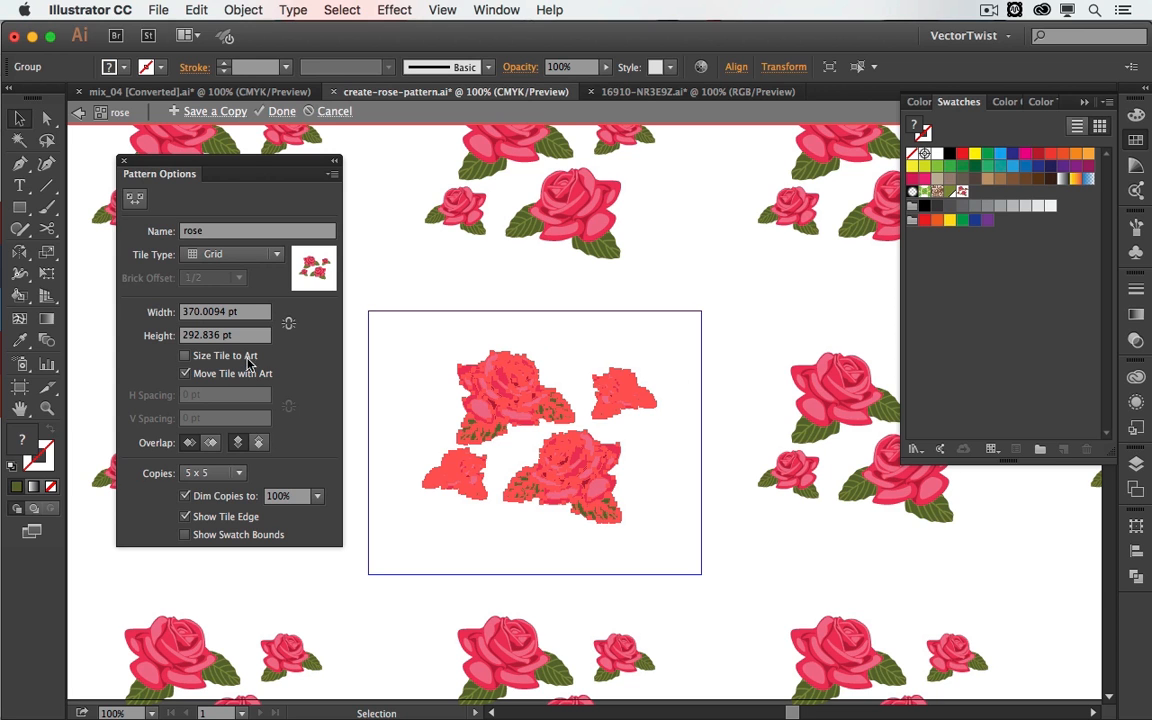
Re-enable Size Tile to Art so the tile fits the roses at about 255.9 by 189 pt.
click(184, 356)
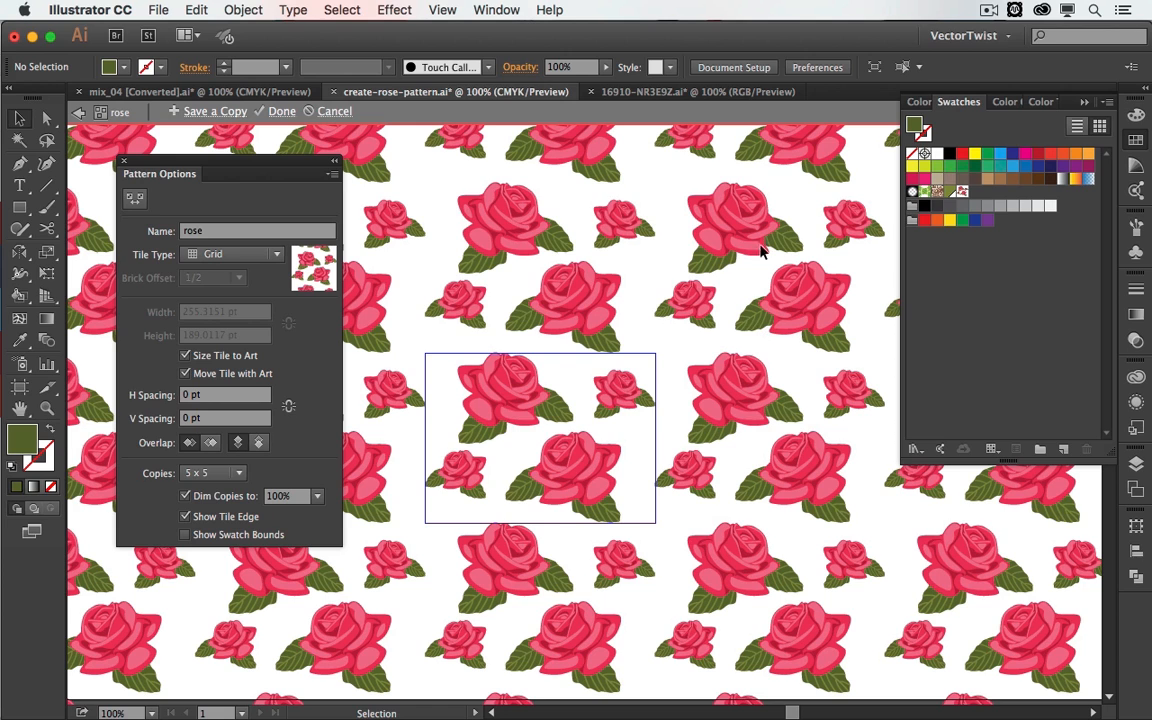
mouse_move(392, 388)
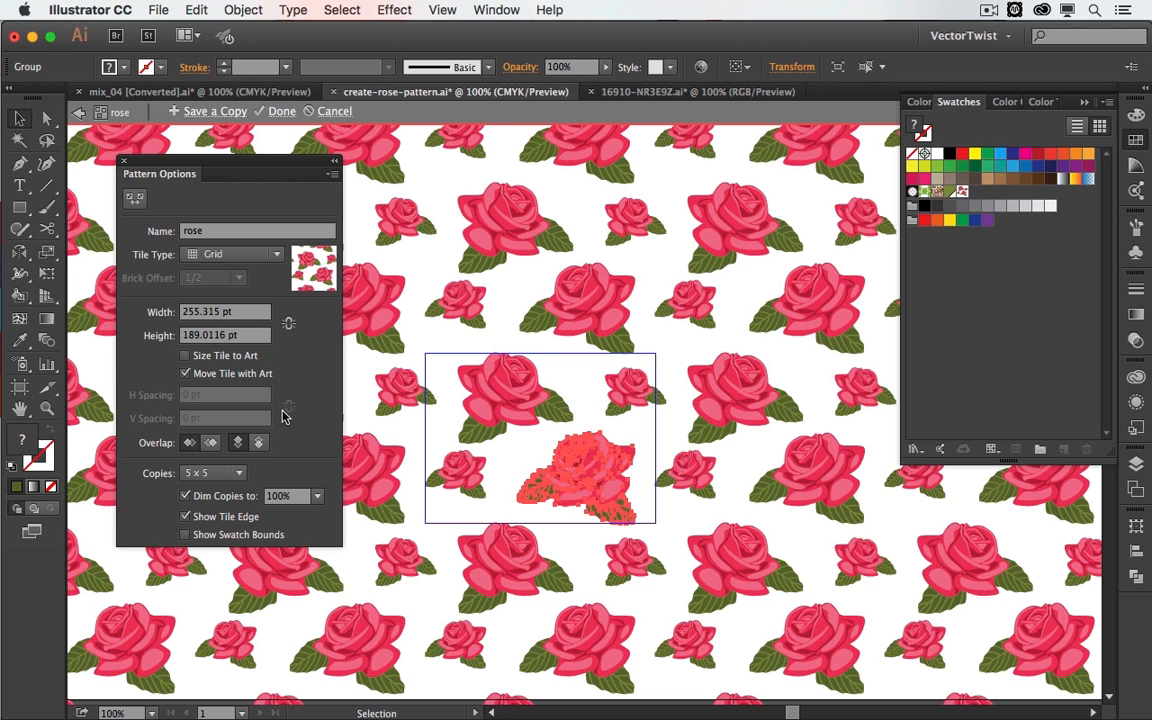
mouse_move(176, 124)
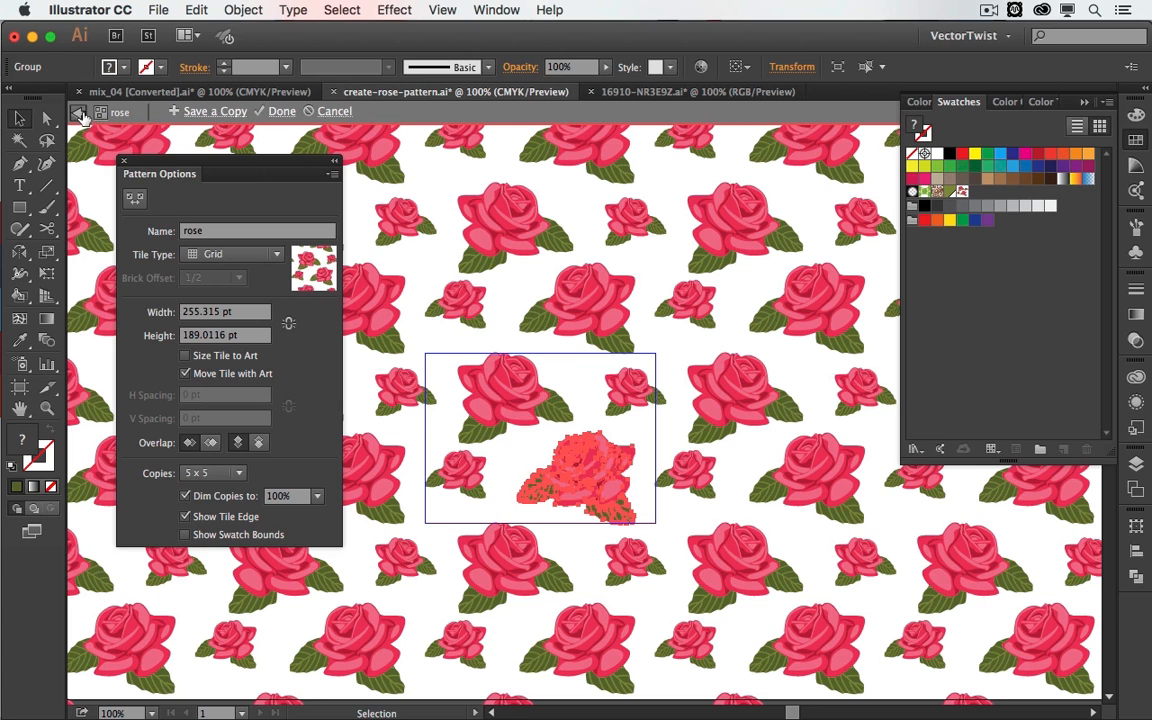
mouse_move(82, 112)
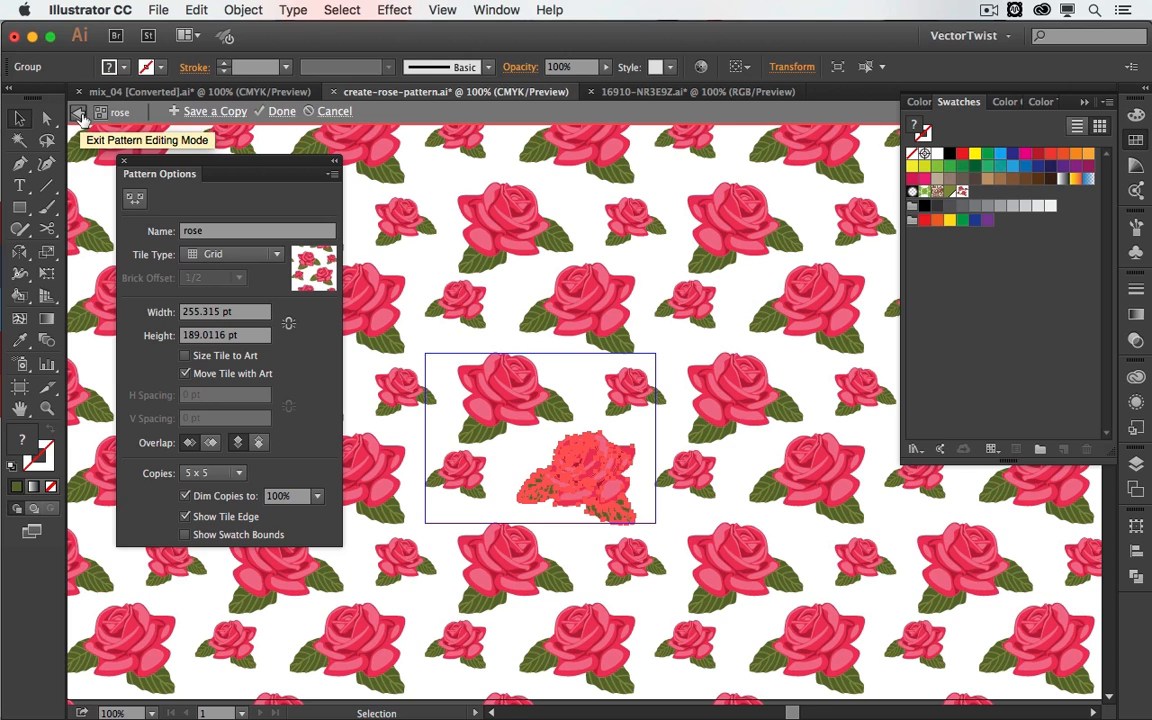
mouse_move(278, 118)
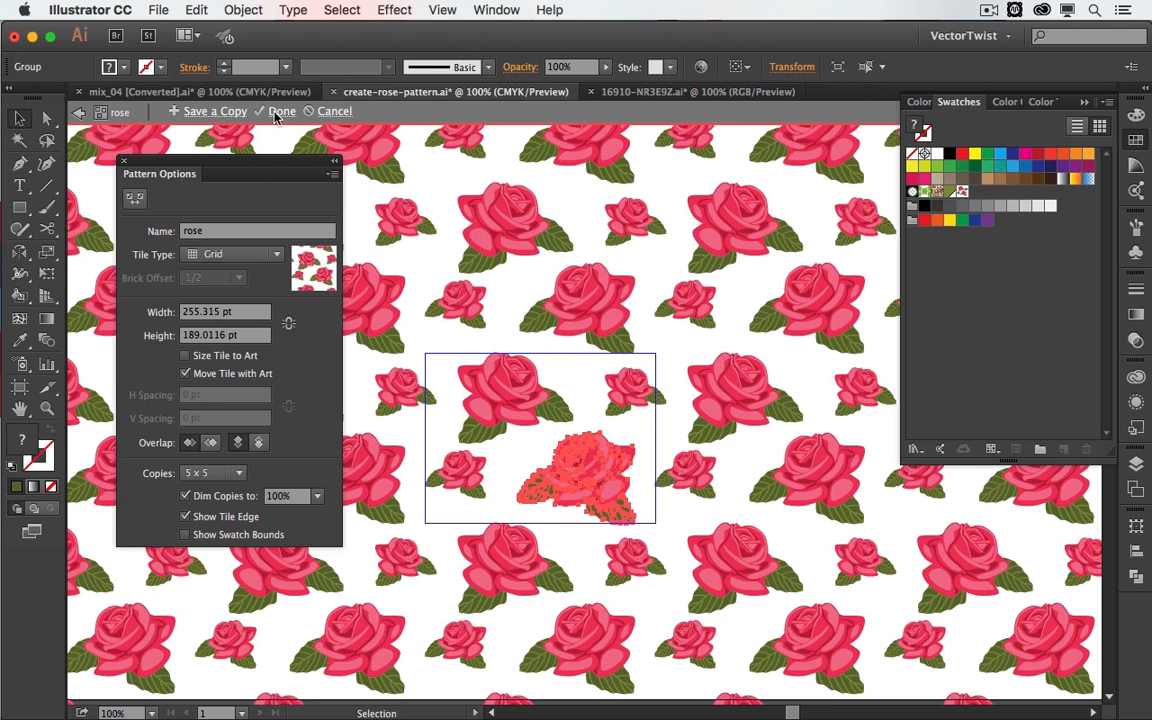
Exit Pattern Editing Mode with Done, keeping the 'rose' swatch and the four-rose artwork.
click(280, 112)
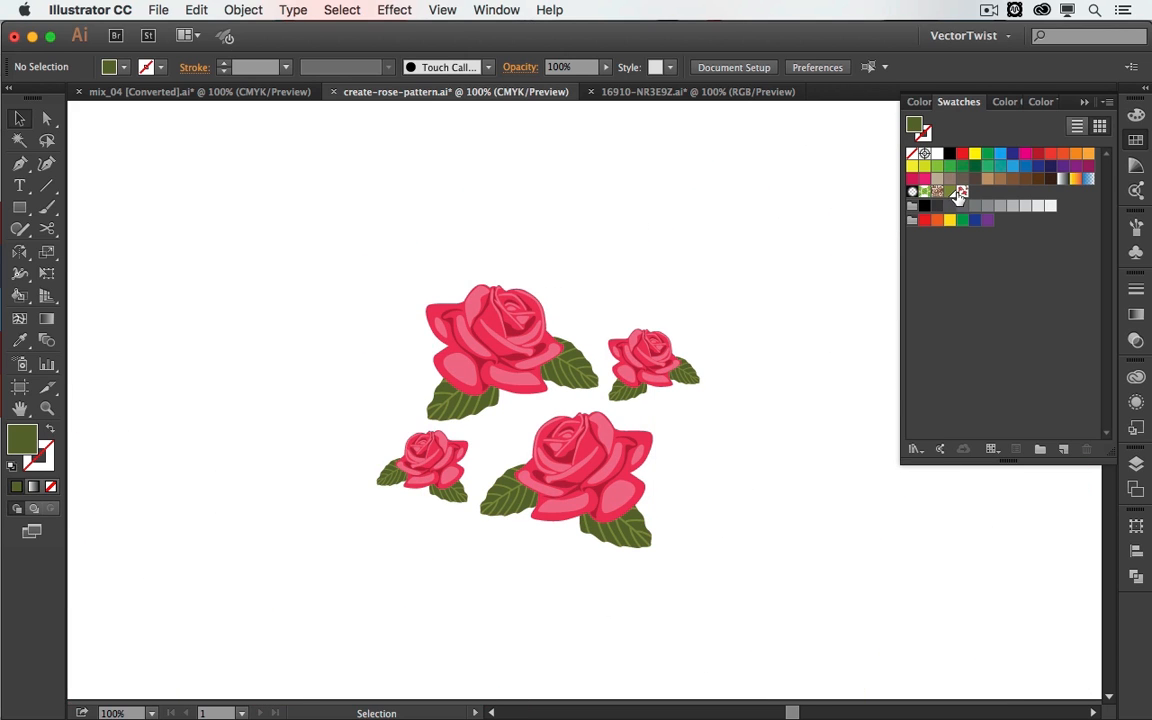
mouse_move(960, 192)
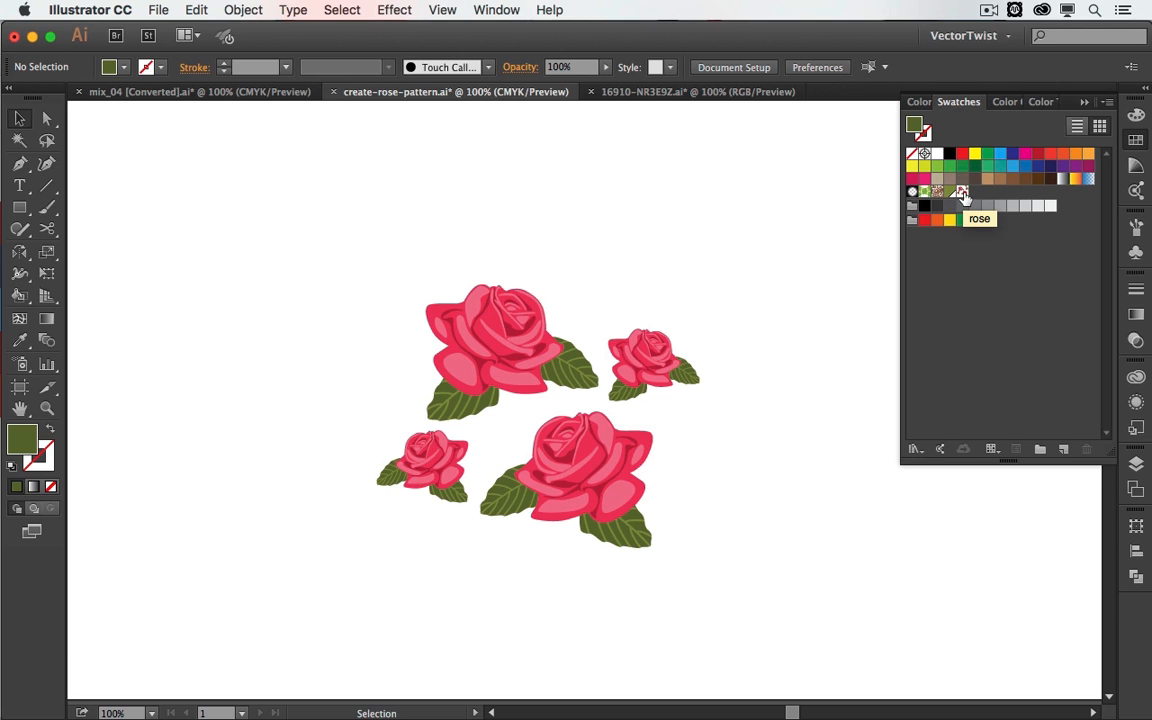
mouse_move(964, 198)
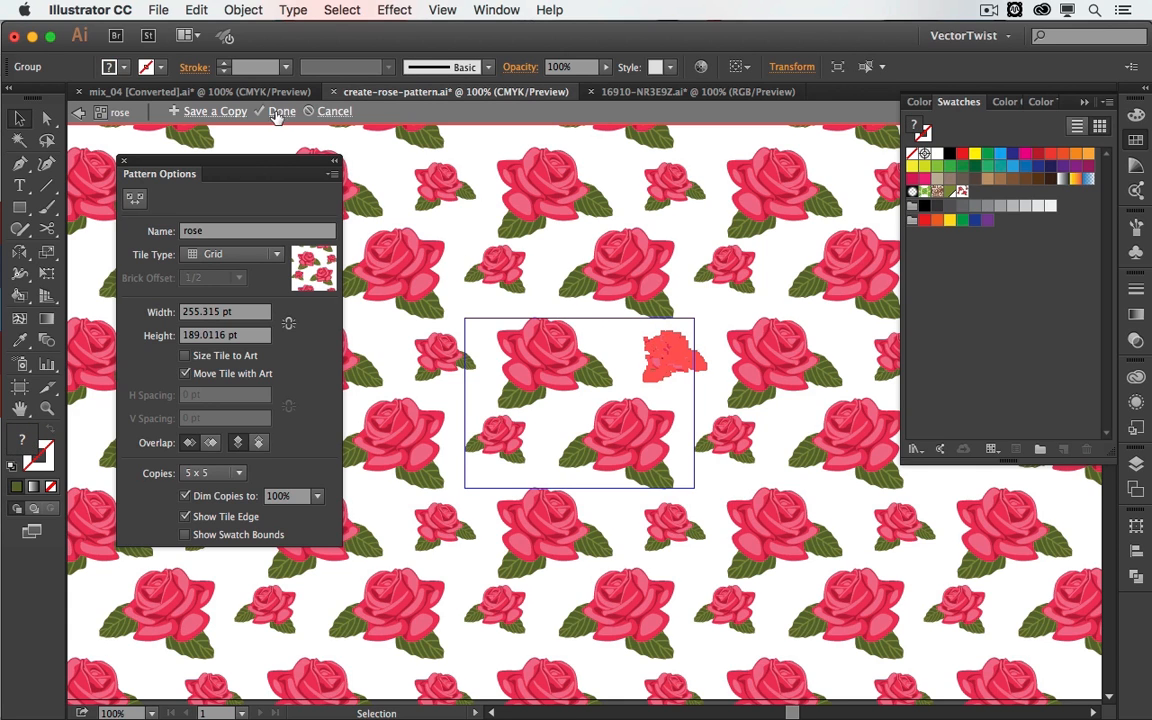
click(280, 112)
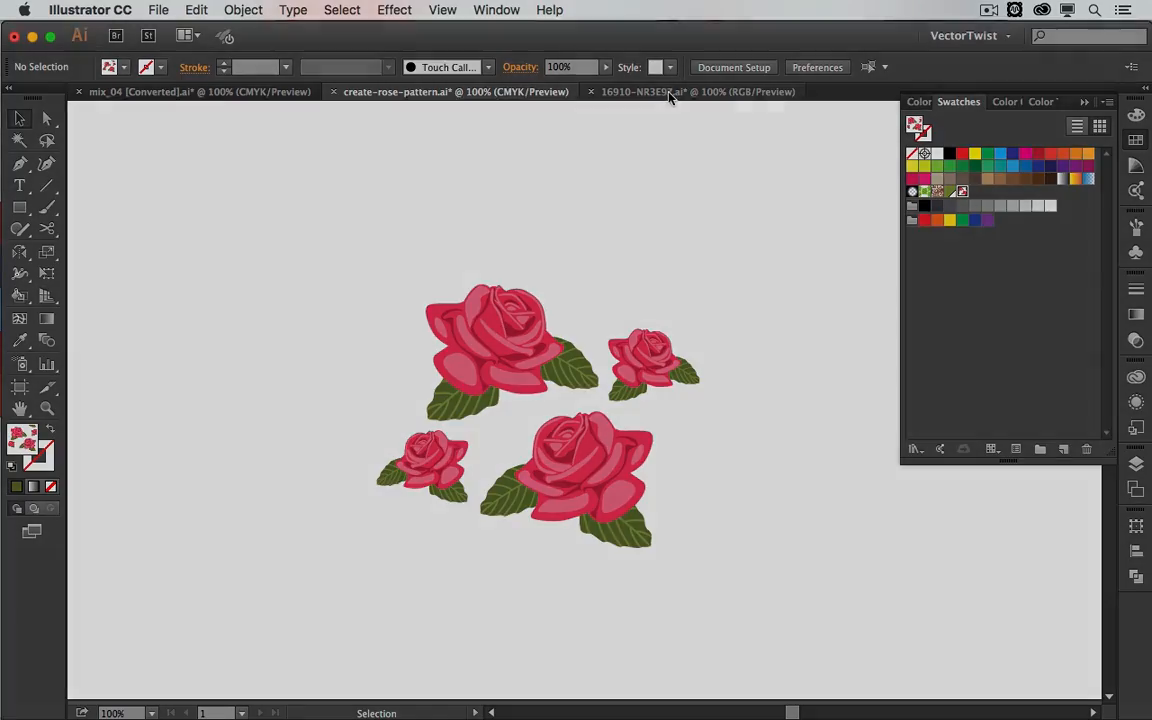
Show the phone case mockup document with the rose pattern on blue applied to its back.
click(696, 92)
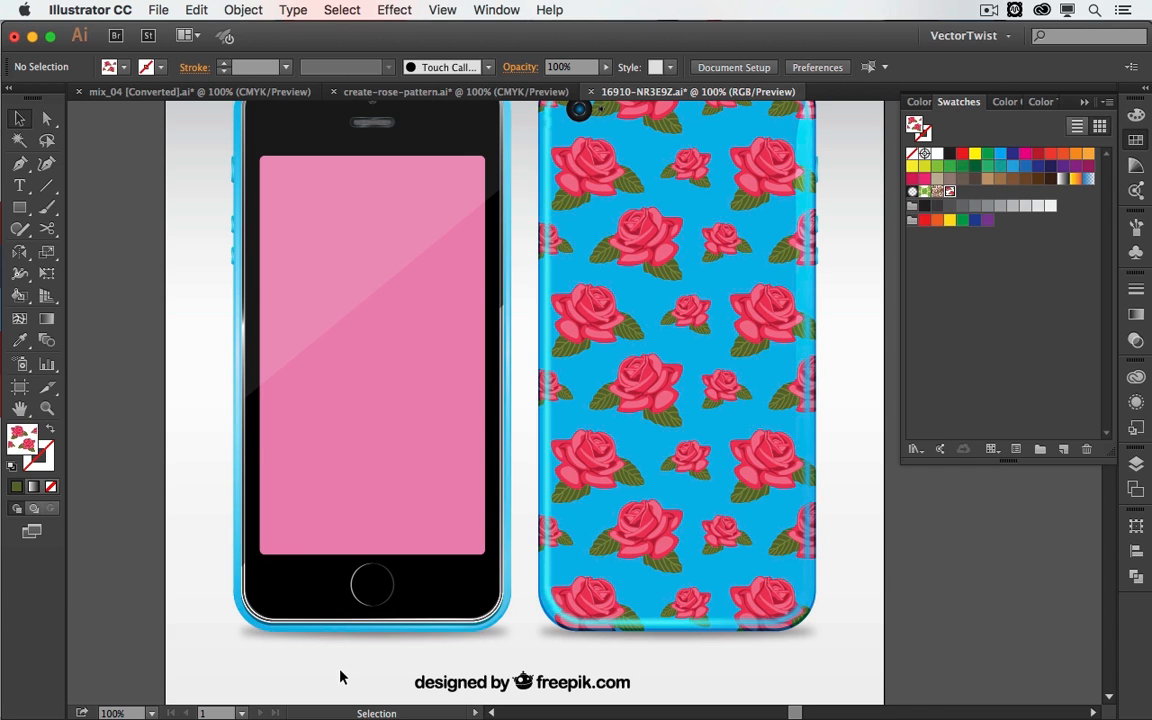
mouse_move(764, 296)
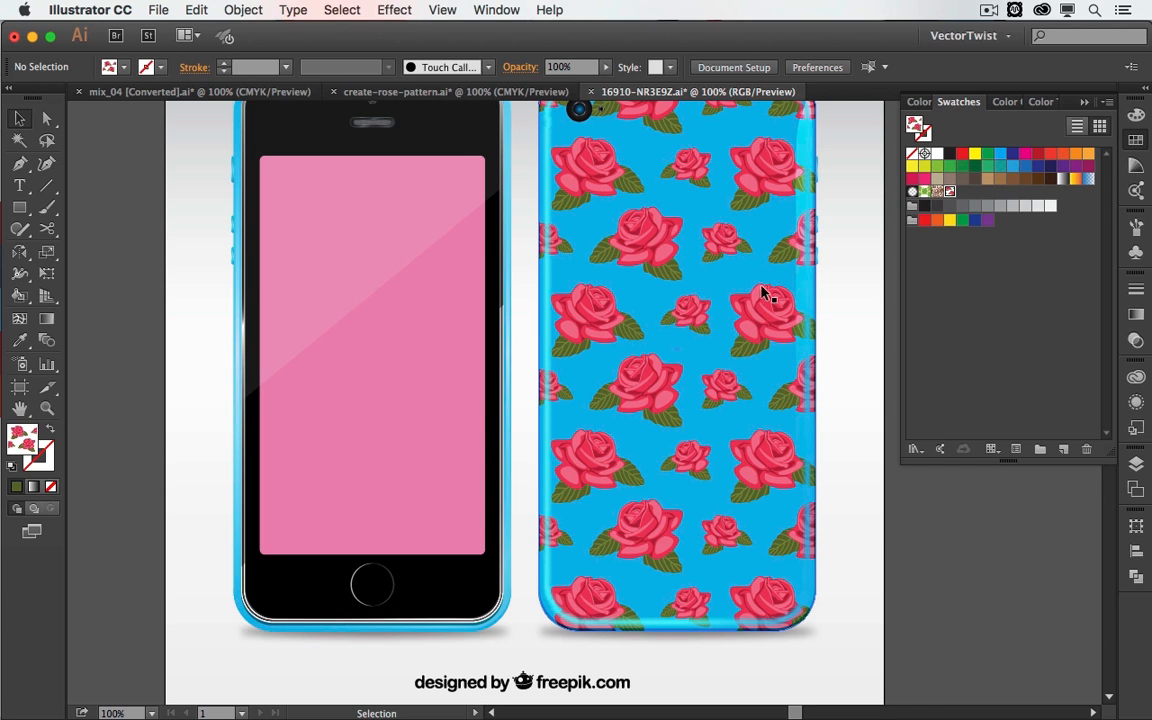
mouse_move(784, 348)
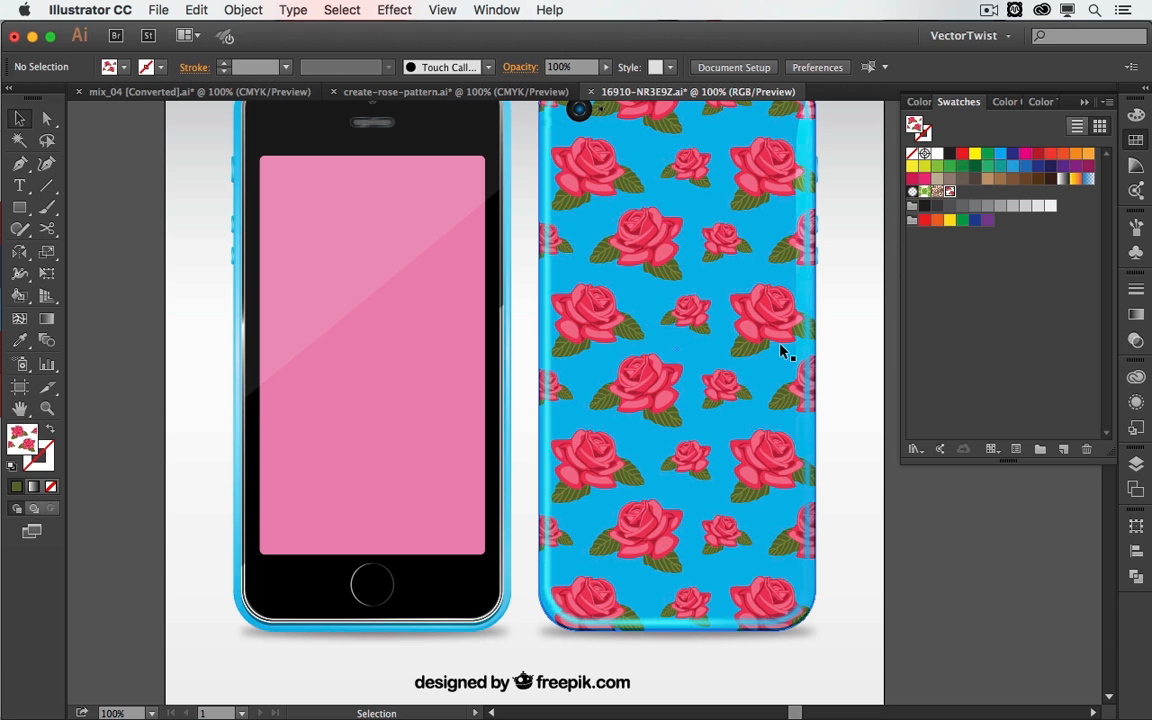
mouse_move(778, 352)
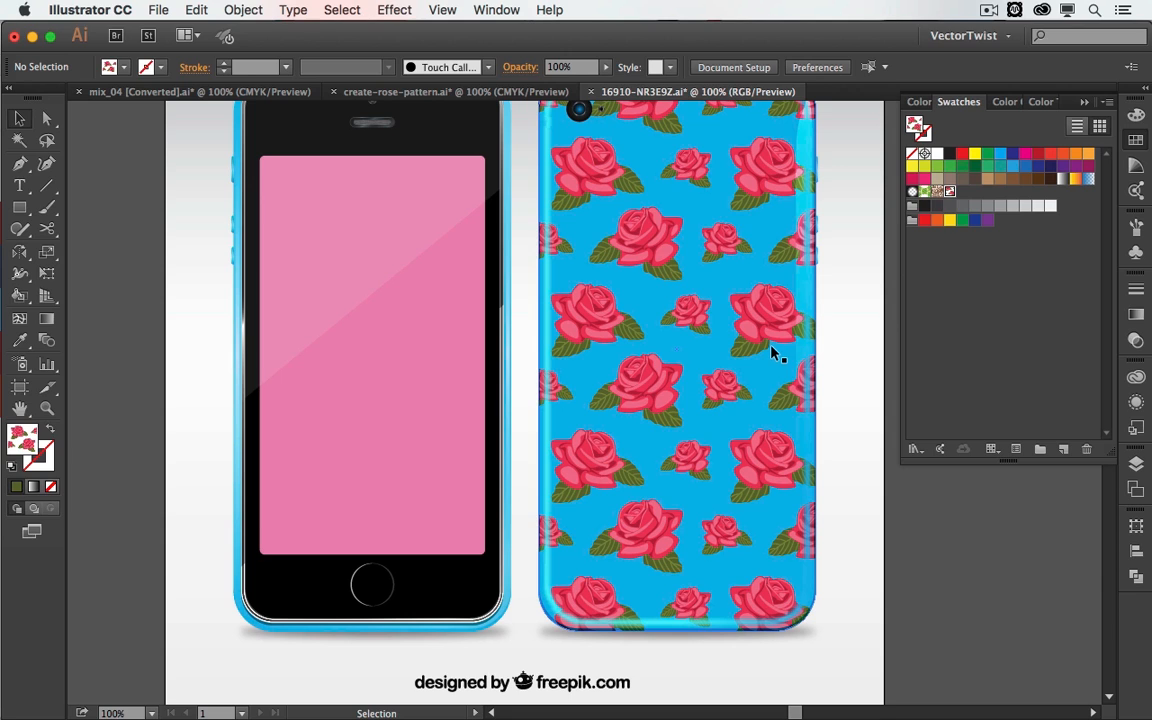
mouse_move(772, 356)
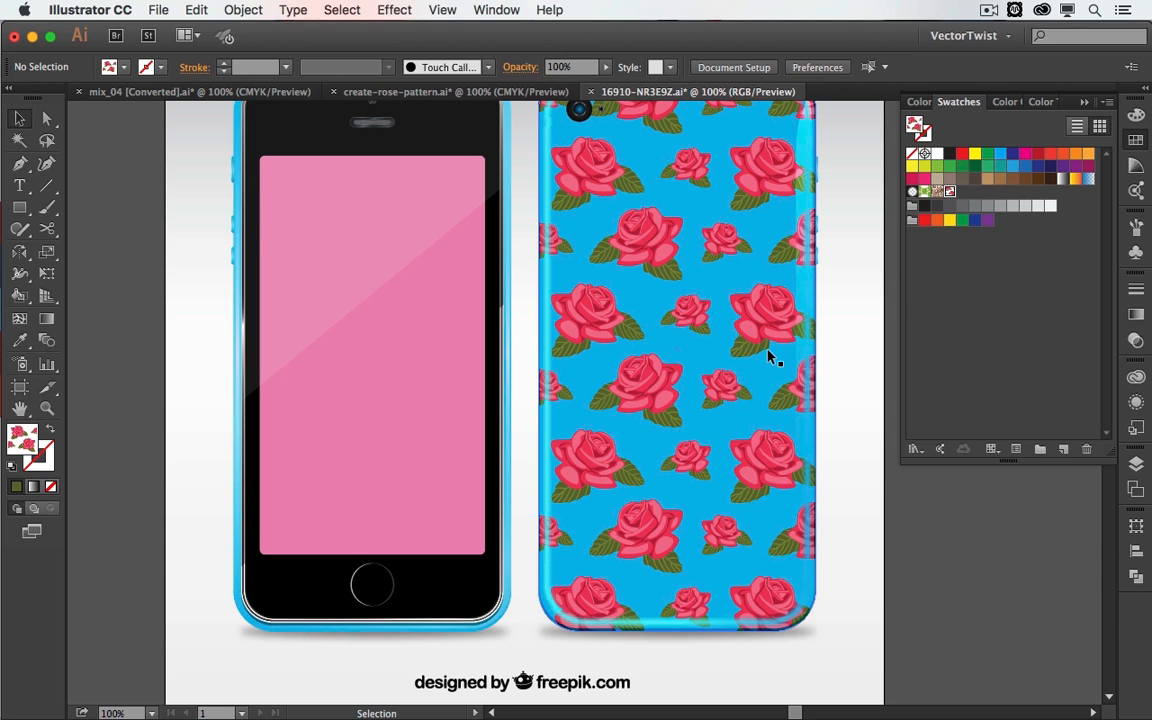
mouse_move(764, 360)
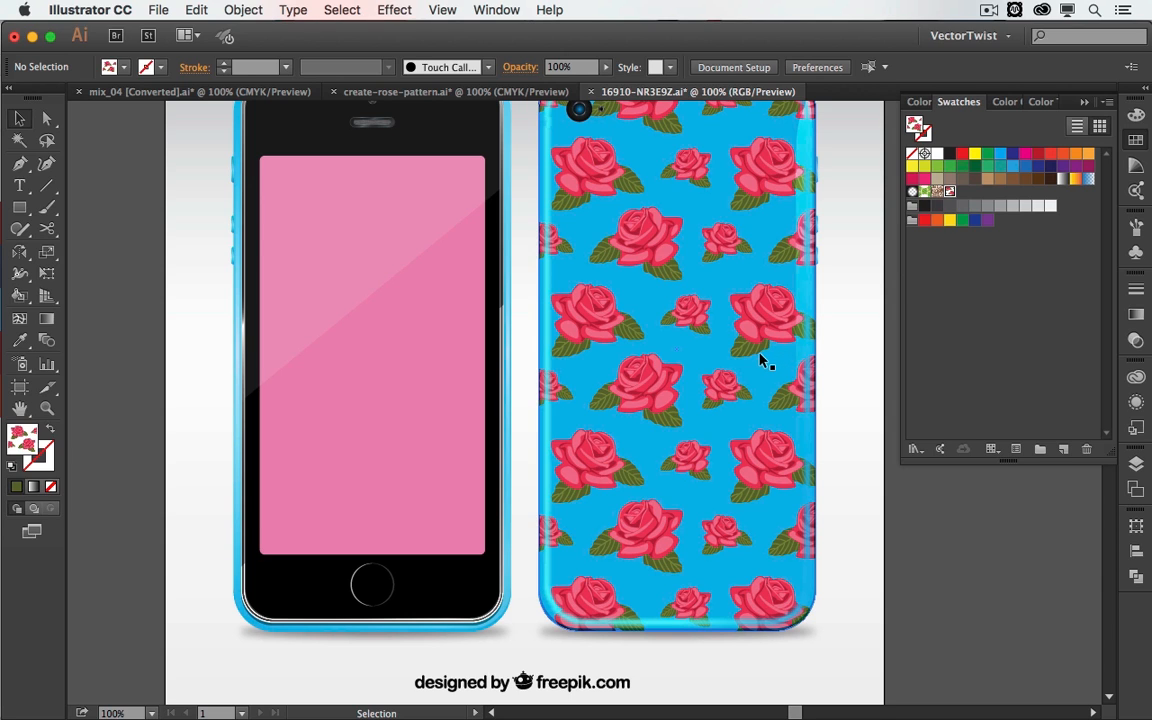